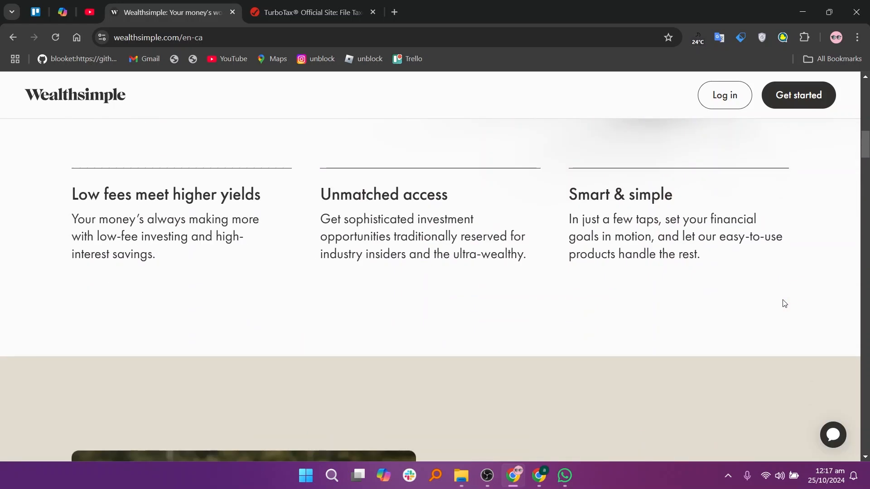
# Browse the Wealthsimple homepage down to 'Show your money its worth', then switch to the TurboTax tab.
pyautogui.scroll(-3)
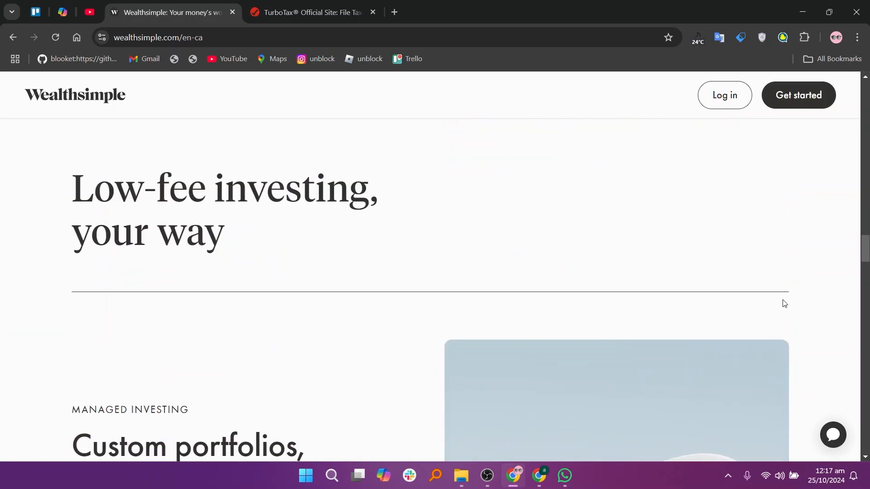
pyautogui.scroll(-3)
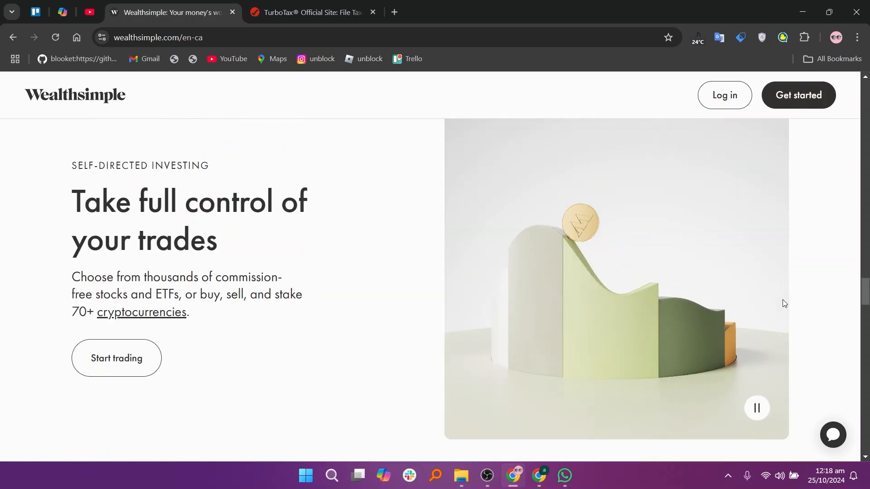
pyautogui.scroll(-3)
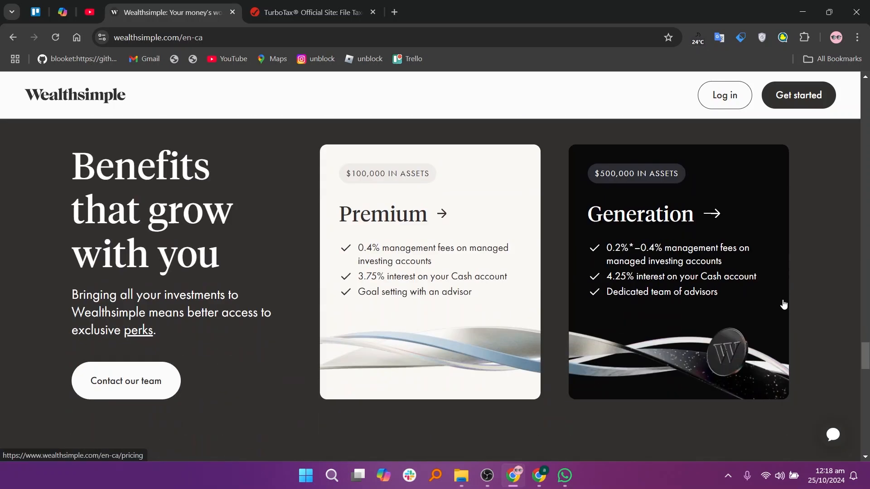
pyautogui.scroll(3)
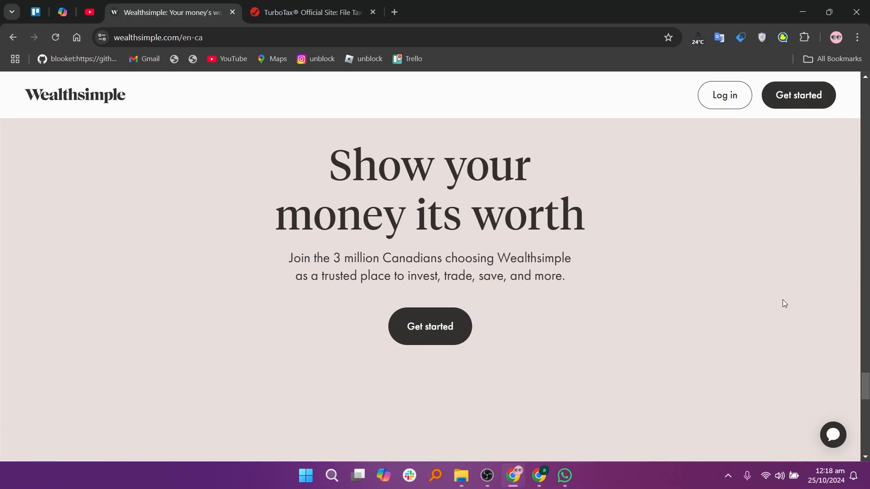
pyautogui.click(311, 12)
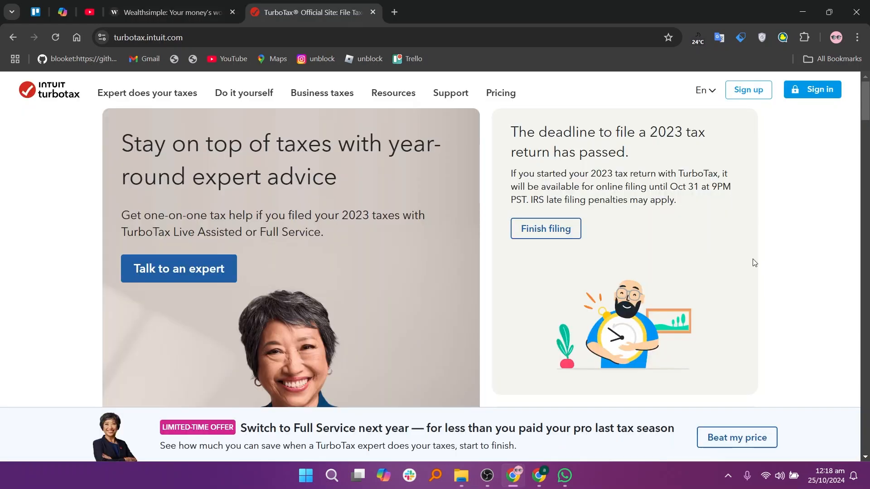
# Scroll the TurboTax homepage past guarantees and app section to the Form 1040 disclosures and footer.
pyautogui.scroll(-3)
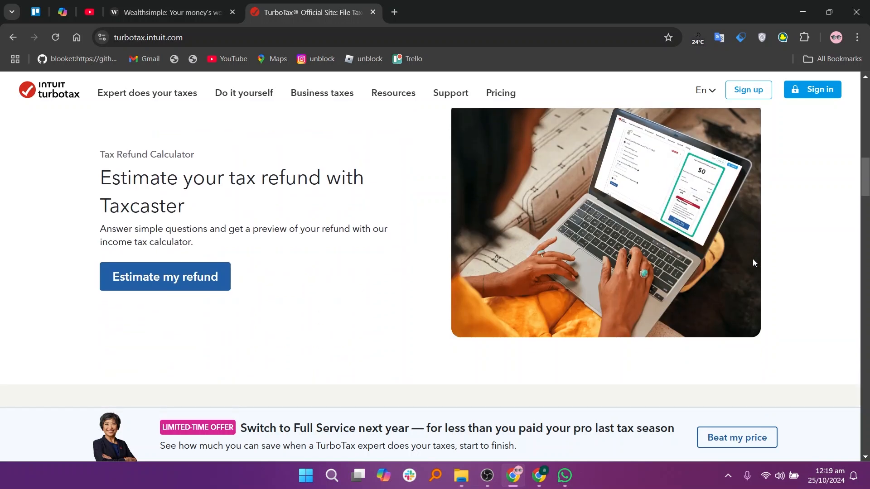
pyautogui.scroll(-3)
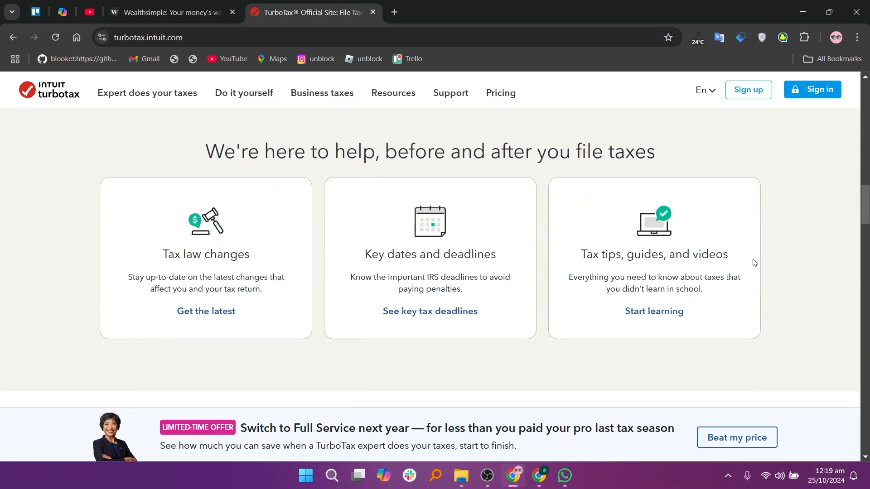
pyautogui.scroll(-3)
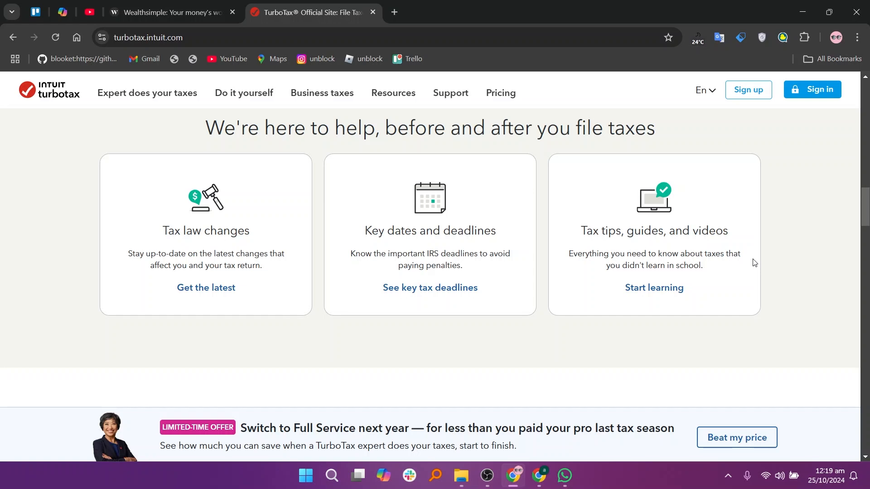
pyautogui.scroll(-3)
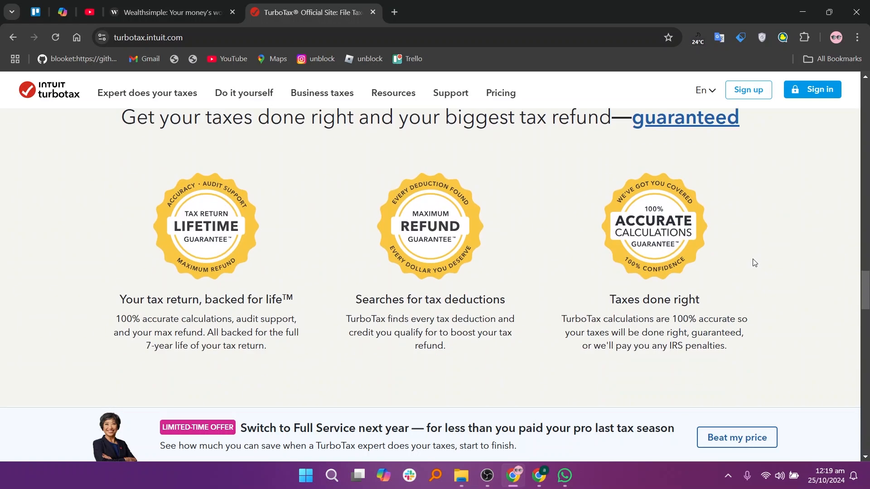
pyautogui.scroll(-3)
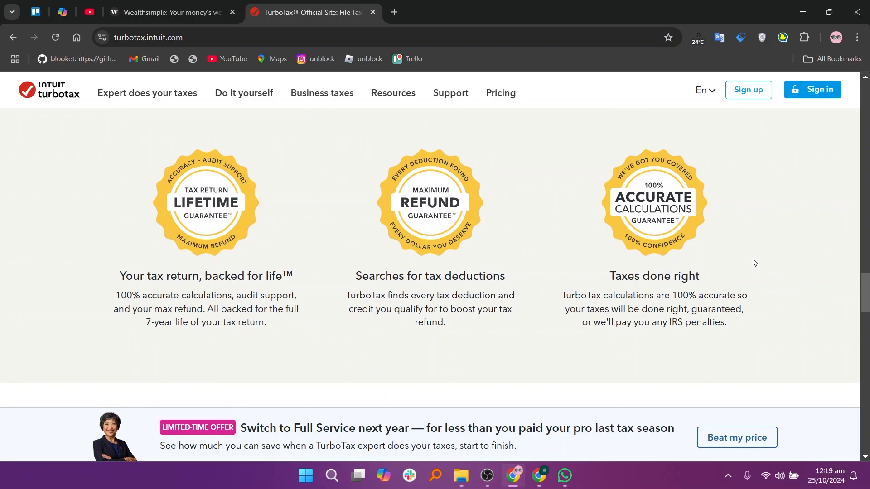
pyautogui.scroll(-3)
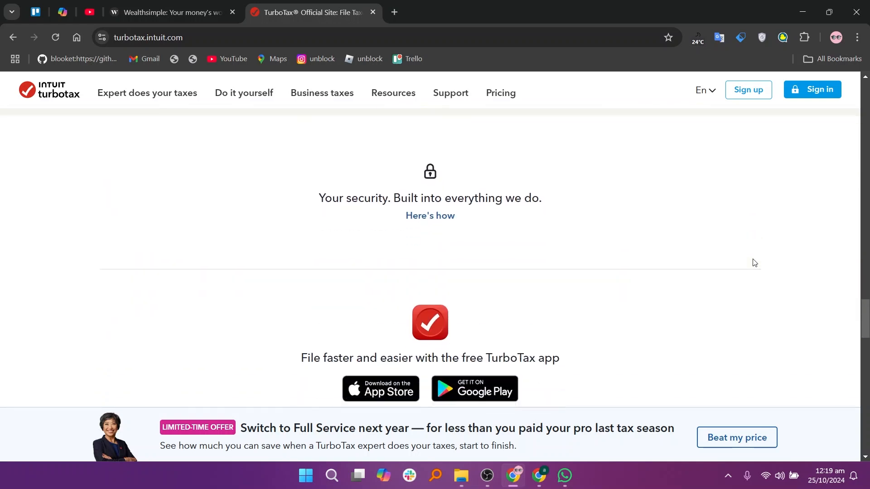
pyautogui.scroll(-3)
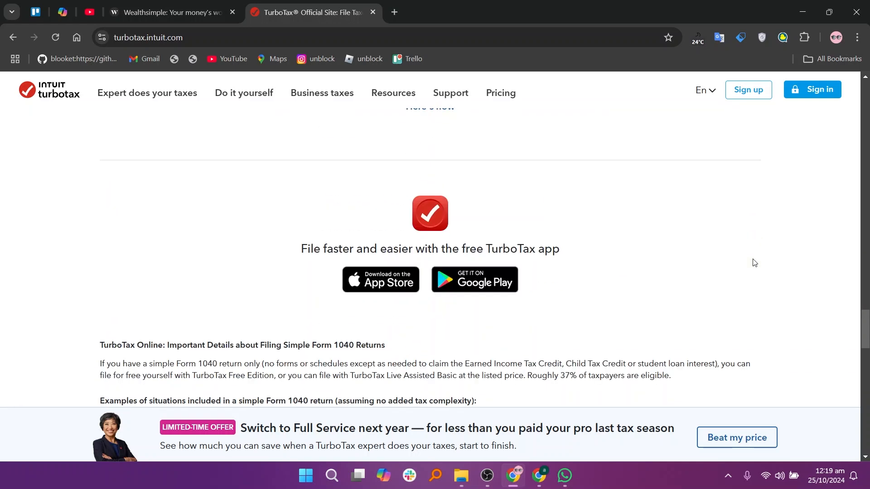
pyautogui.scroll(-3)
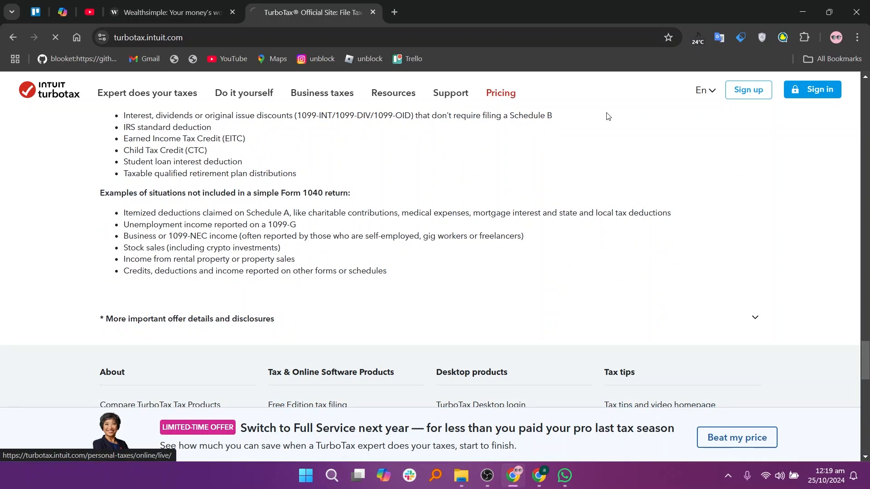